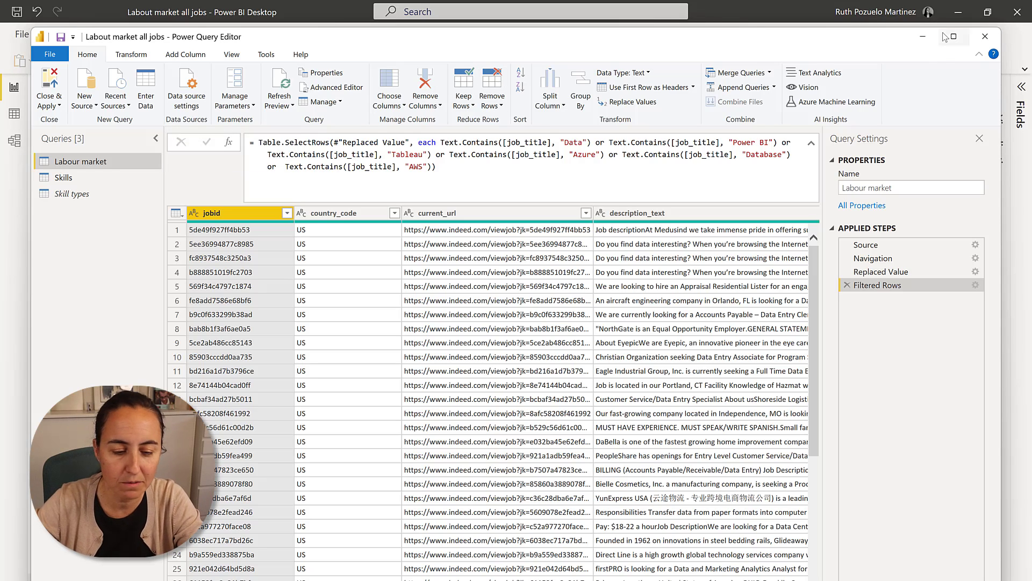
Maximize the Power Query Editor and scroll across the Labour market columns
click(950, 37)
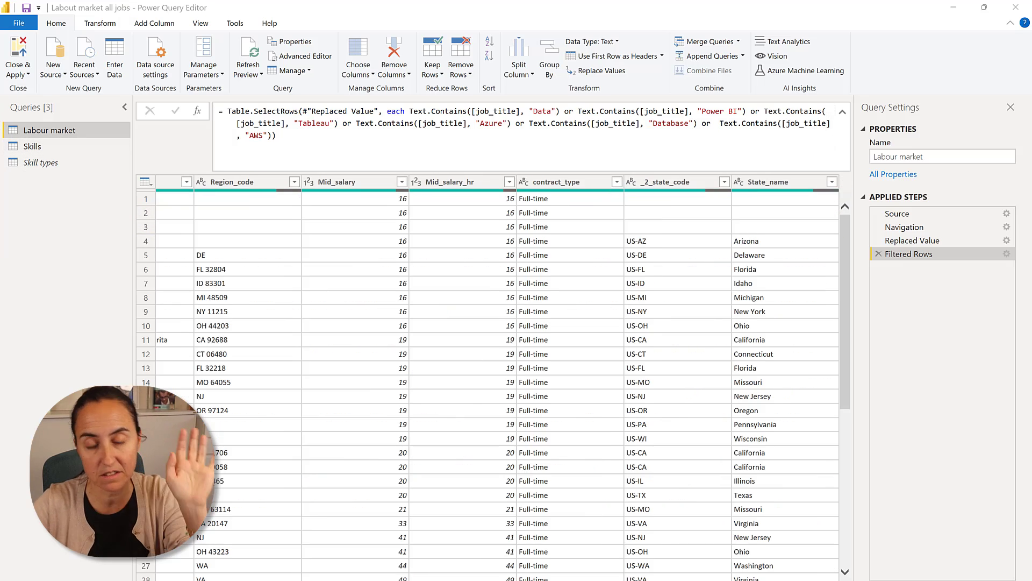
scroll(left, 3)
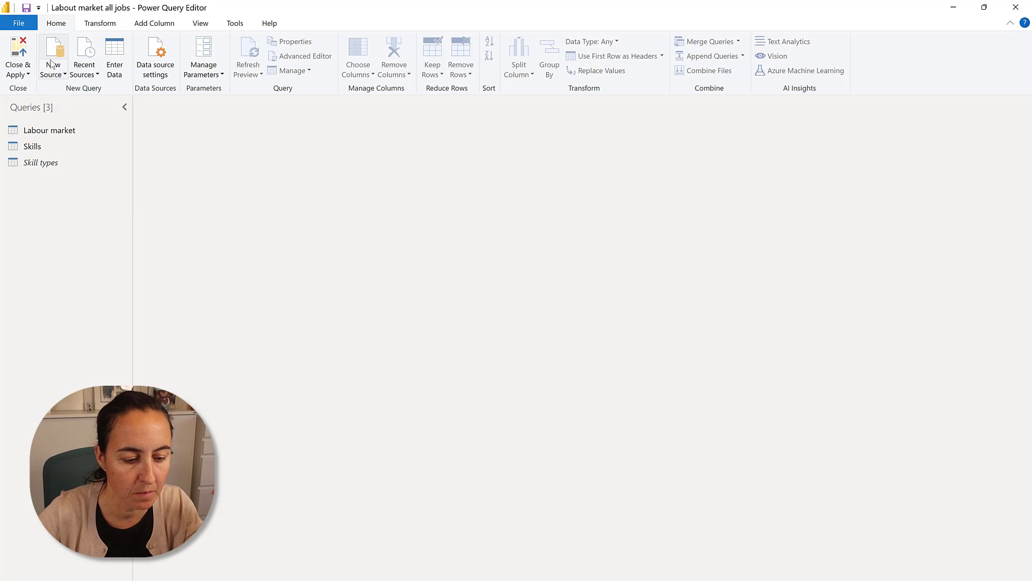
Create a blank query with formula #"Labour market"[[description_text], [jobid]]
click(53, 56)
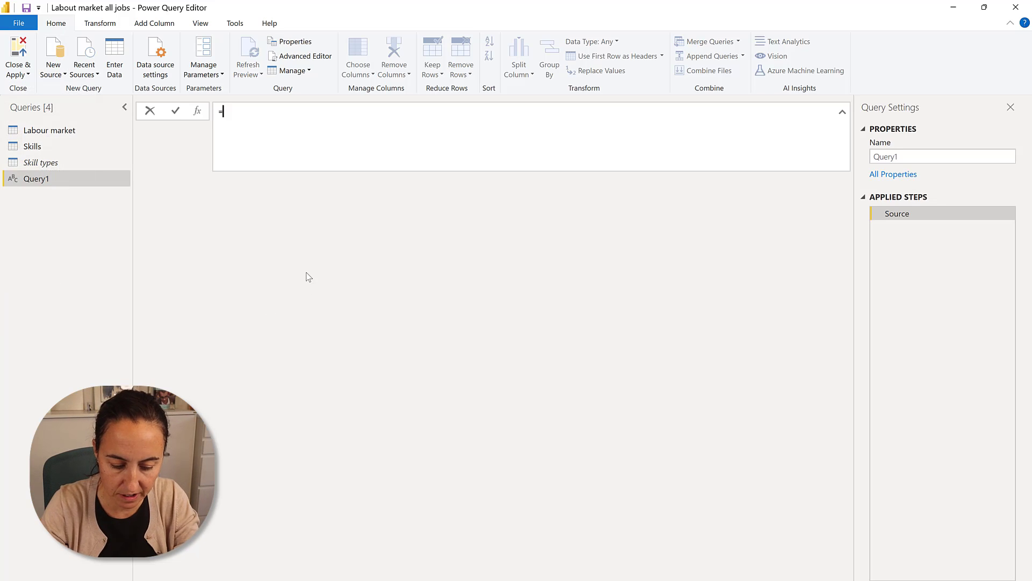
text(#"Labour market)
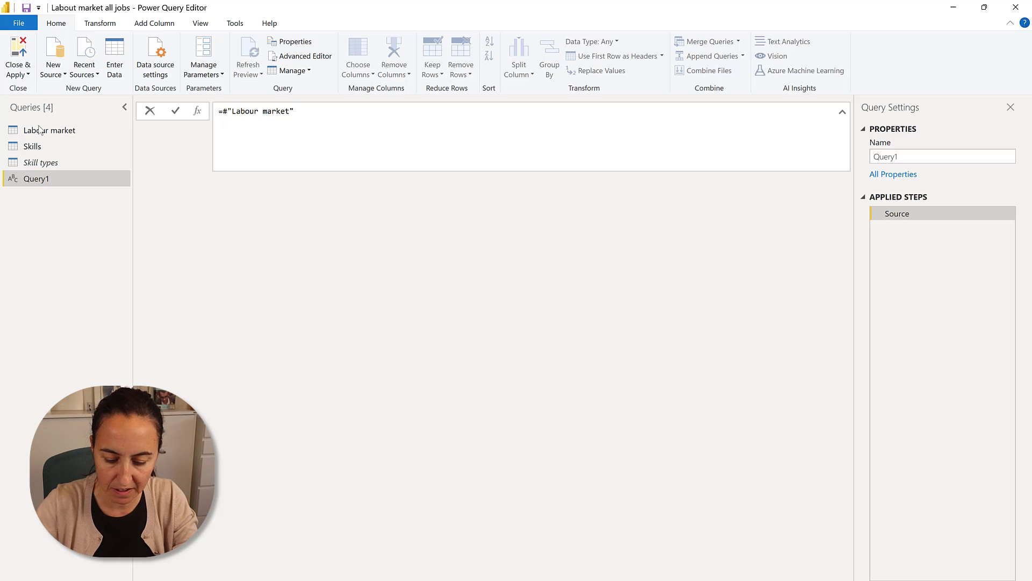
text([]])
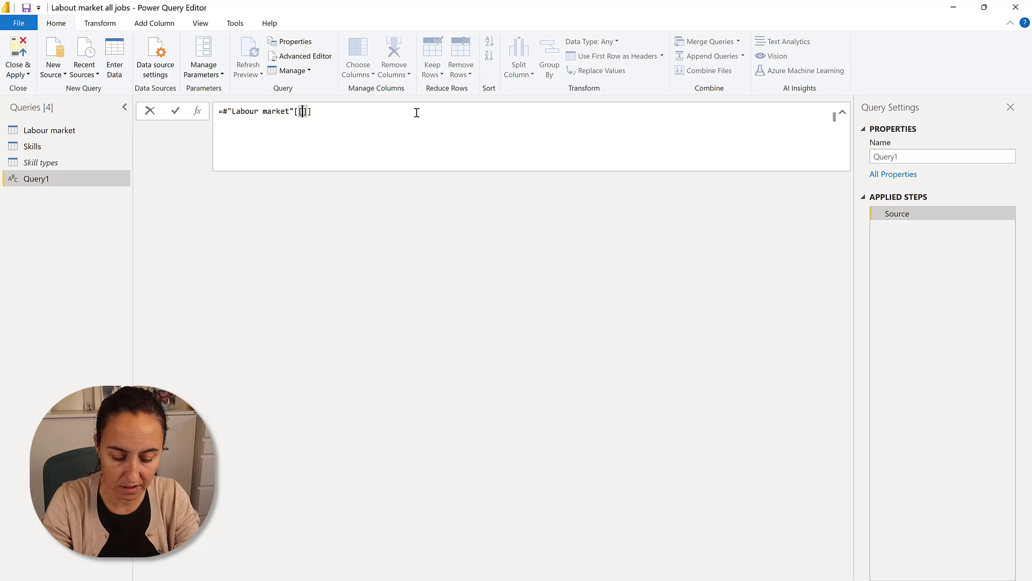
text(desc)
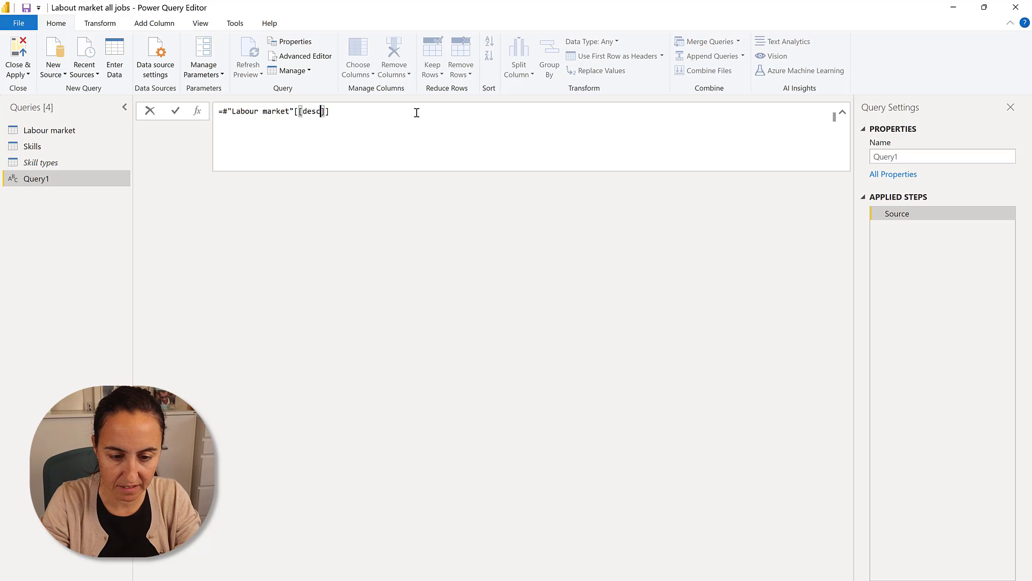
text(ription_)
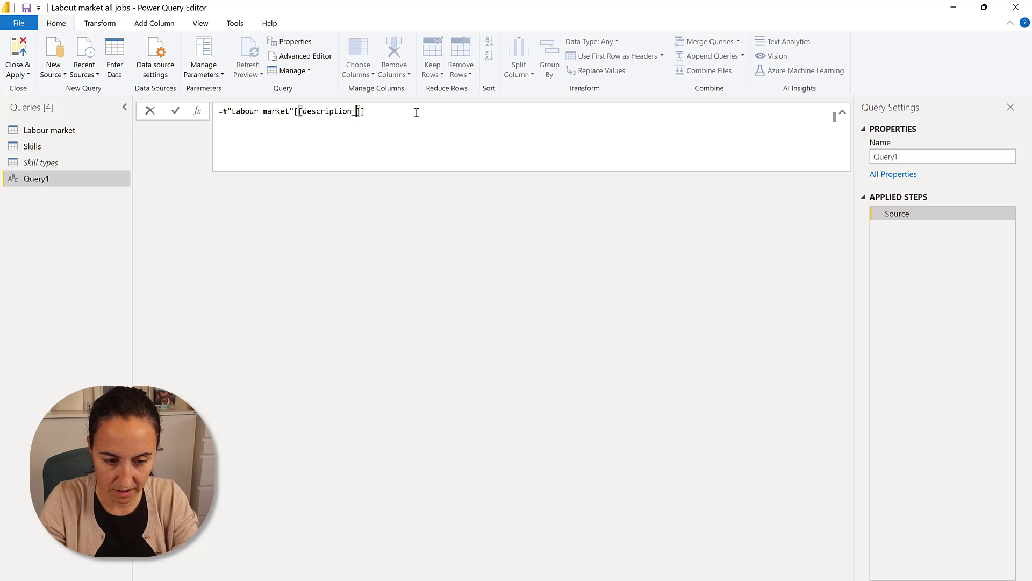
text(text],)
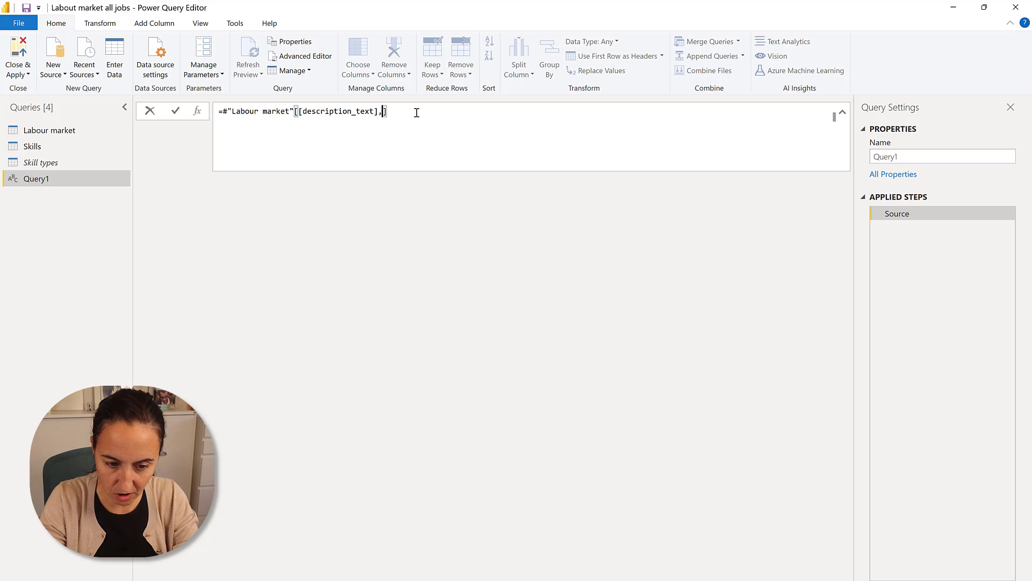
text([jo)
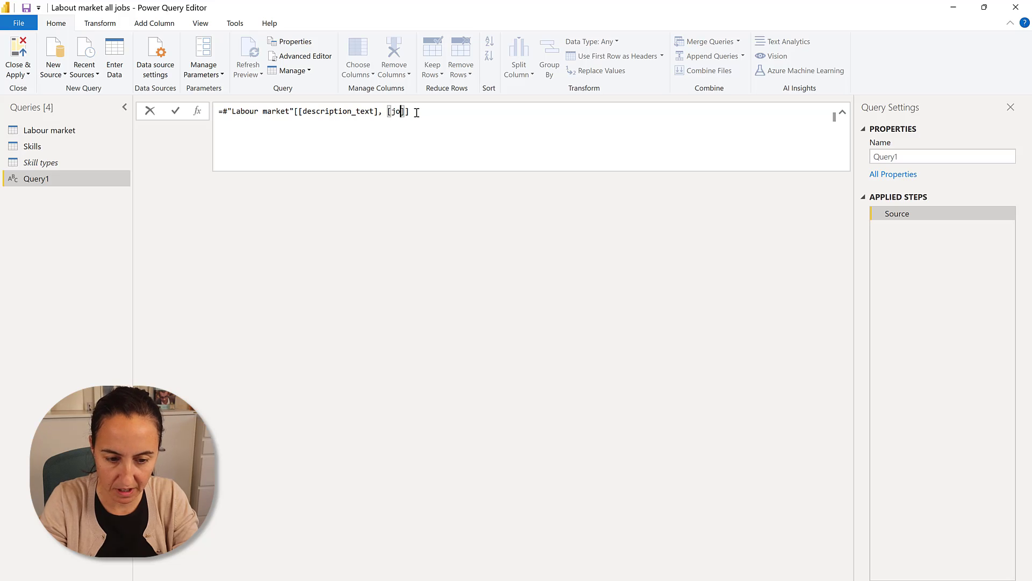
text(bid)
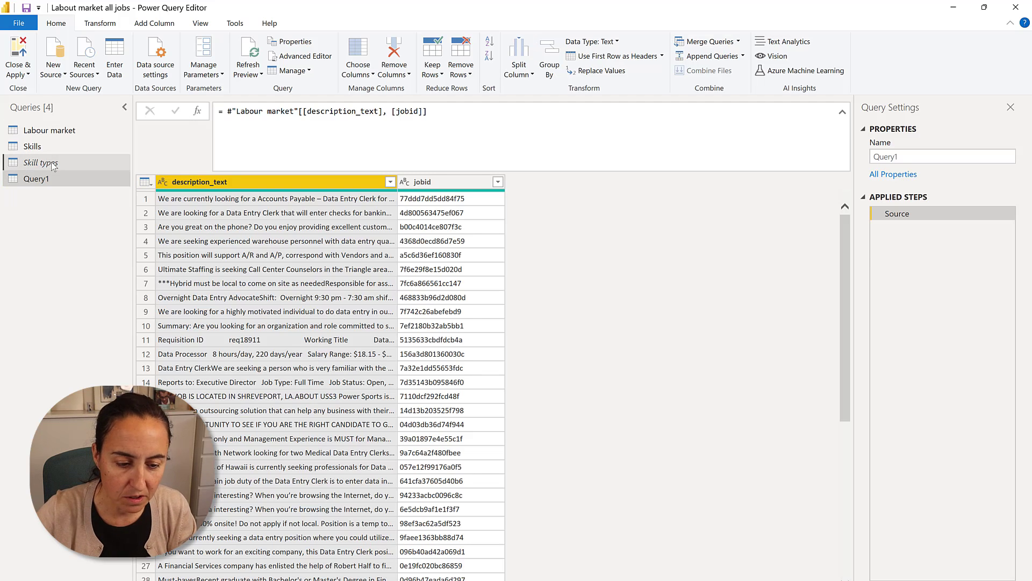
Review the Skill types skill list, then return to Query1's Add Column tools
click(41, 161)
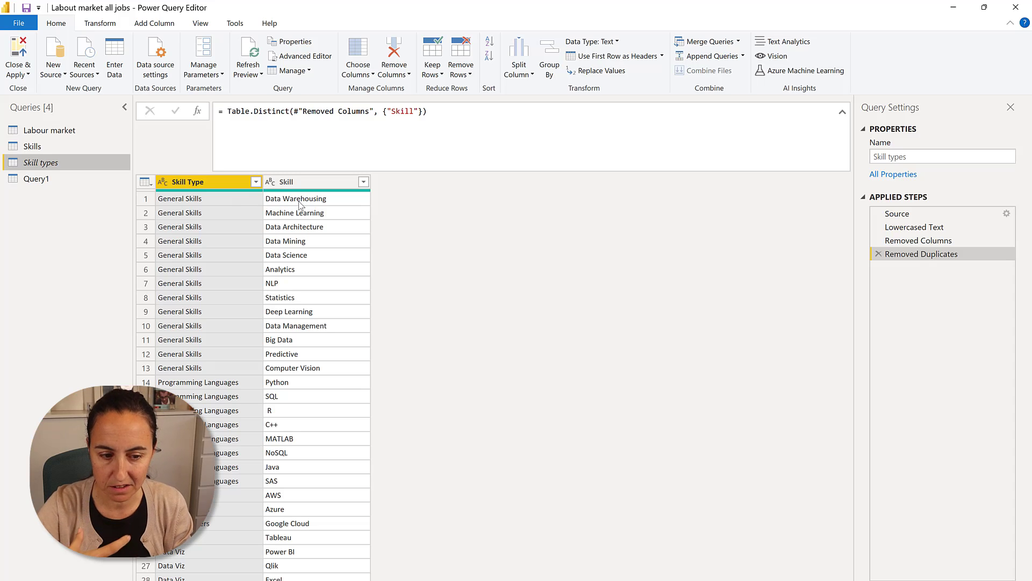
mouse_move(273, 200)
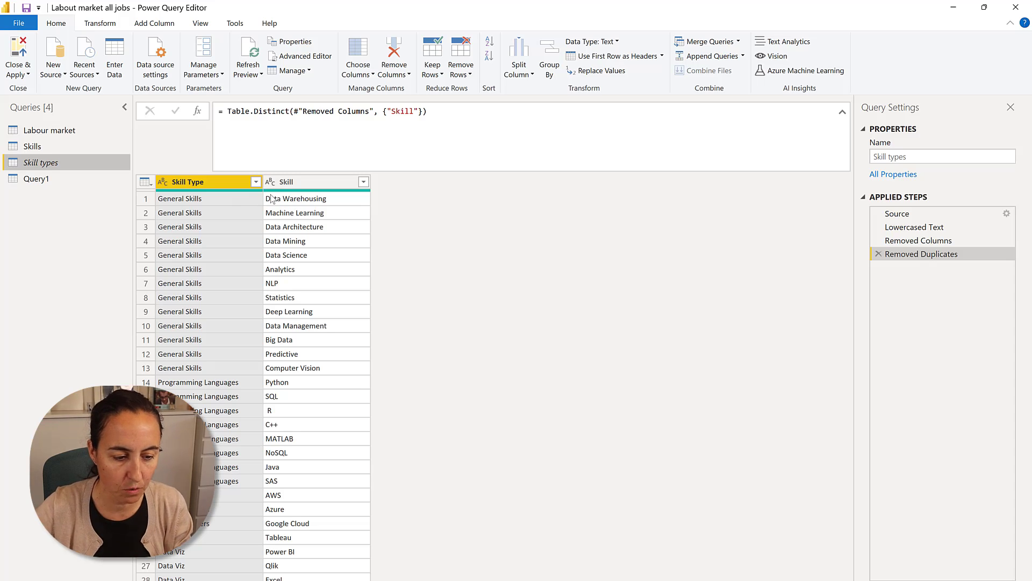
click(37, 179)
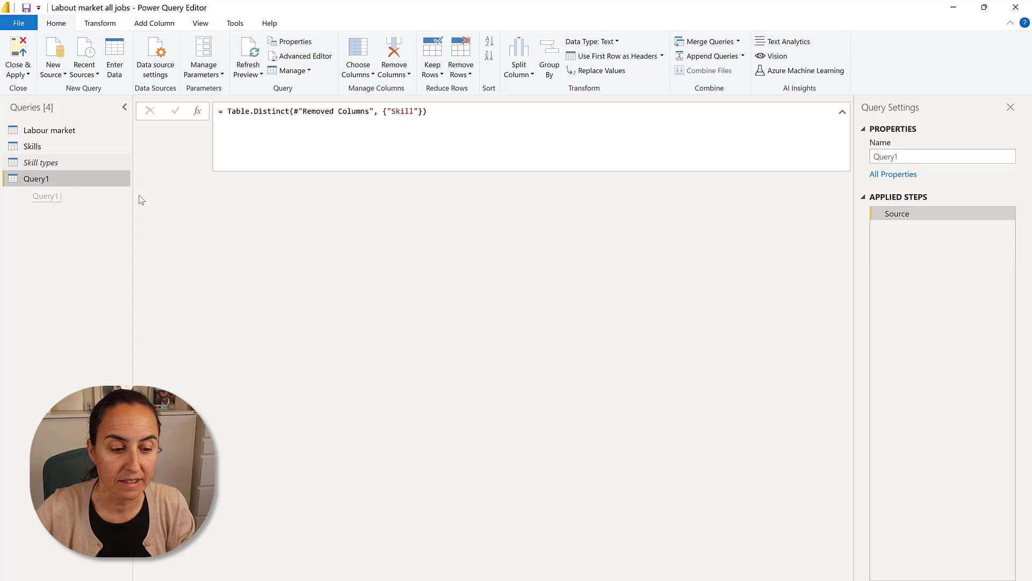
click(155, 24)
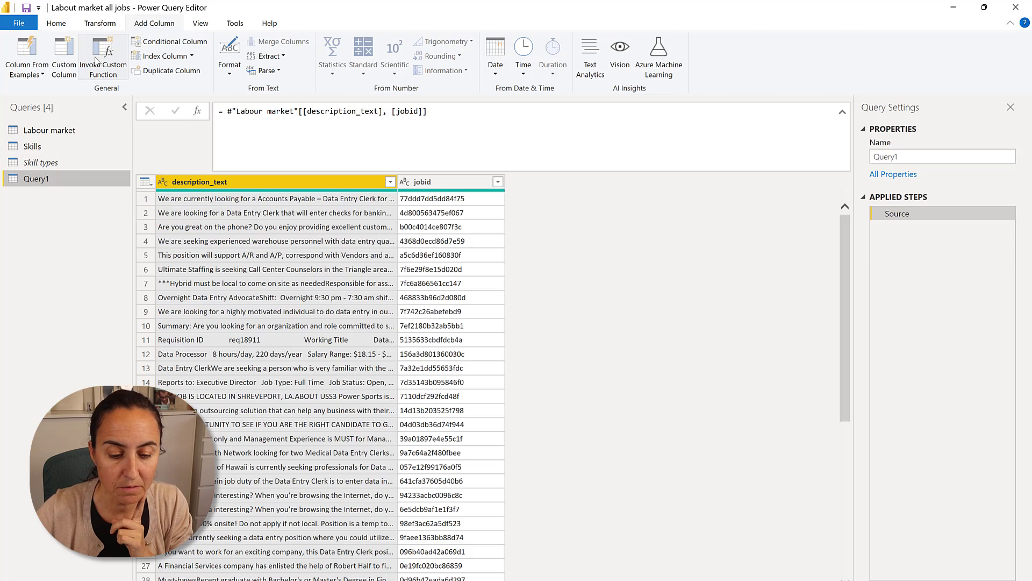
Add a custom column named 'skills' with formula = #"Skill types"
click(64, 56)
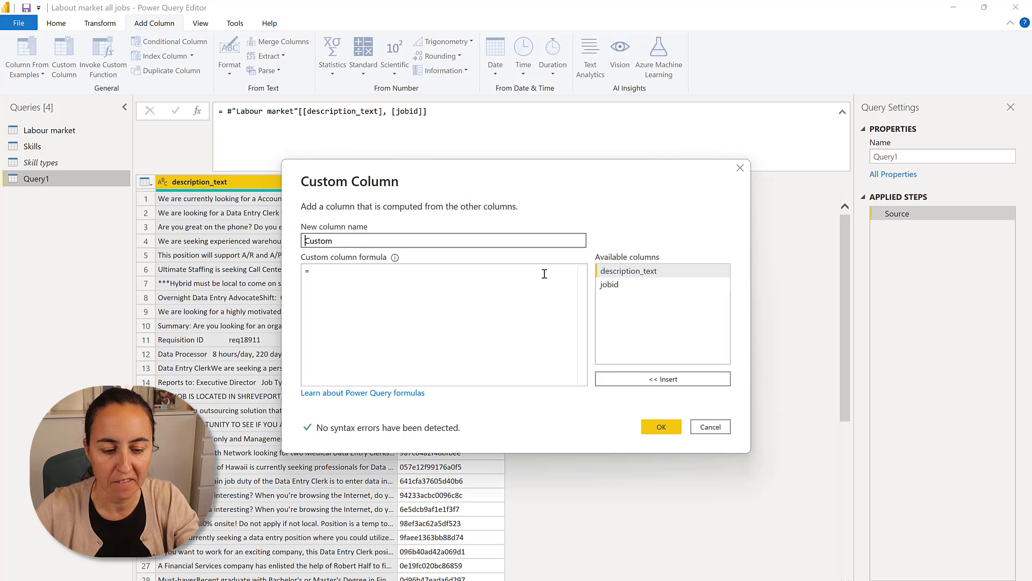
triple_click(443, 240)
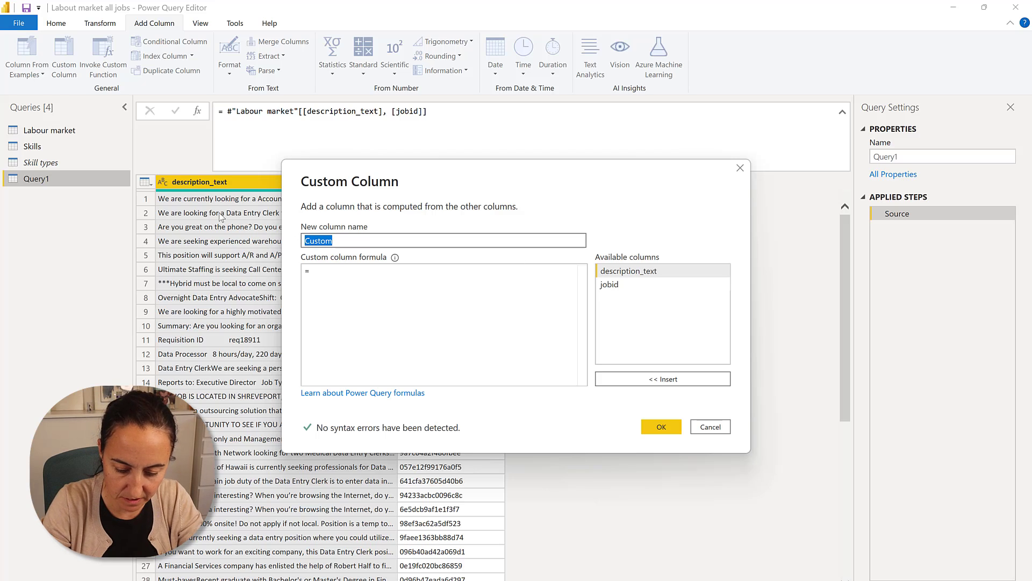
text(skills)
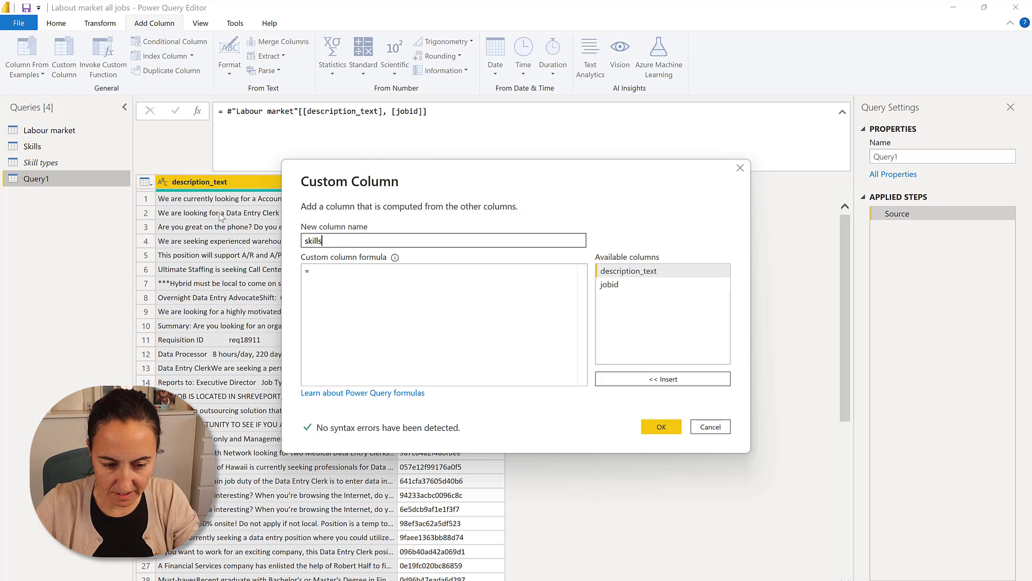
click(422, 285)
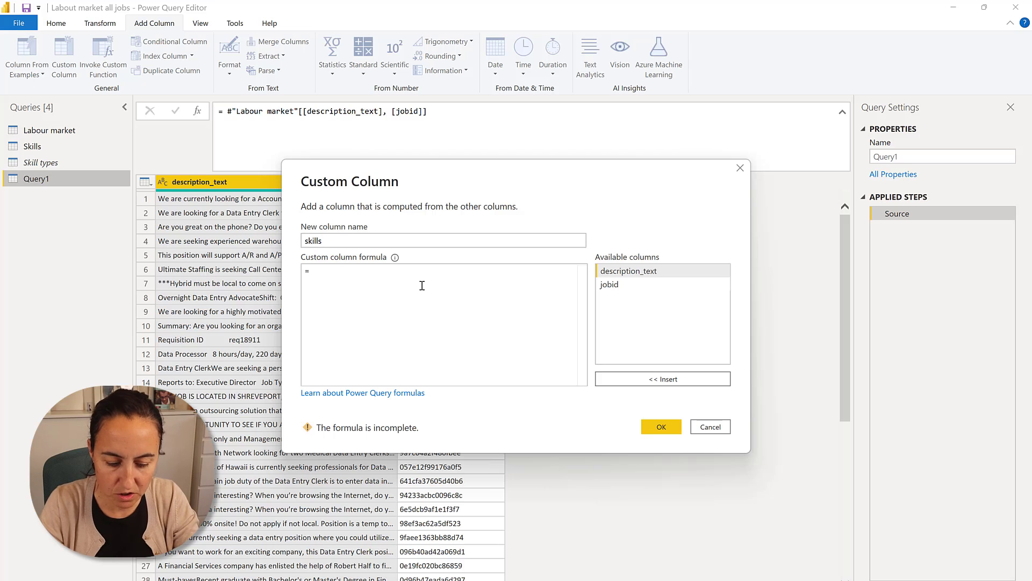
text(#)
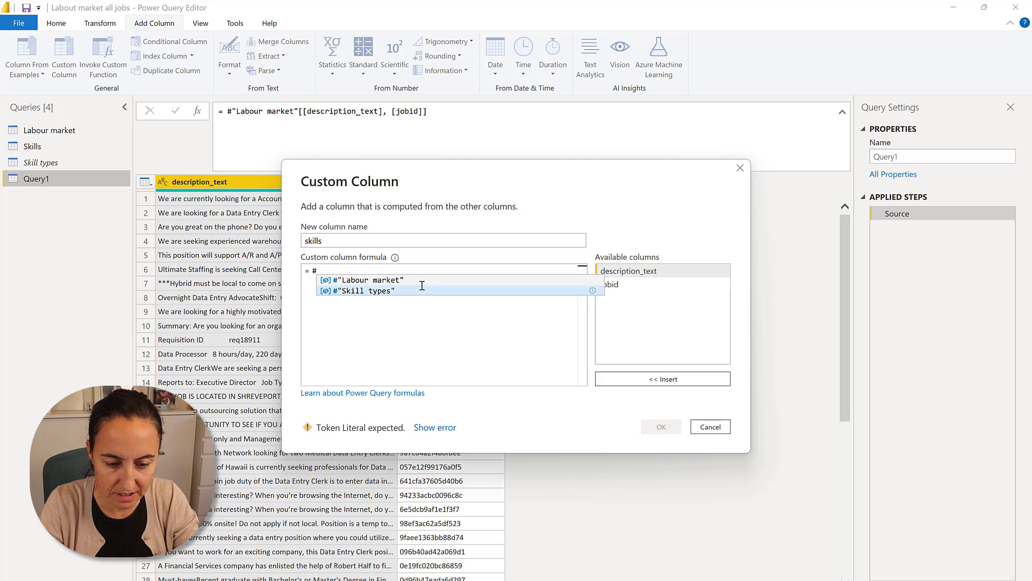
click(367, 291)
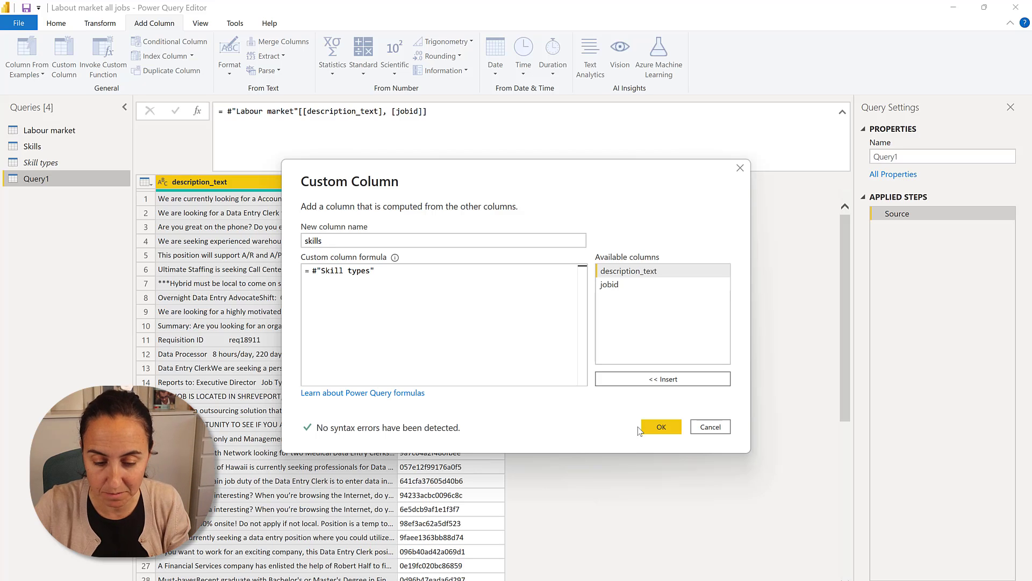
click(660, 426)
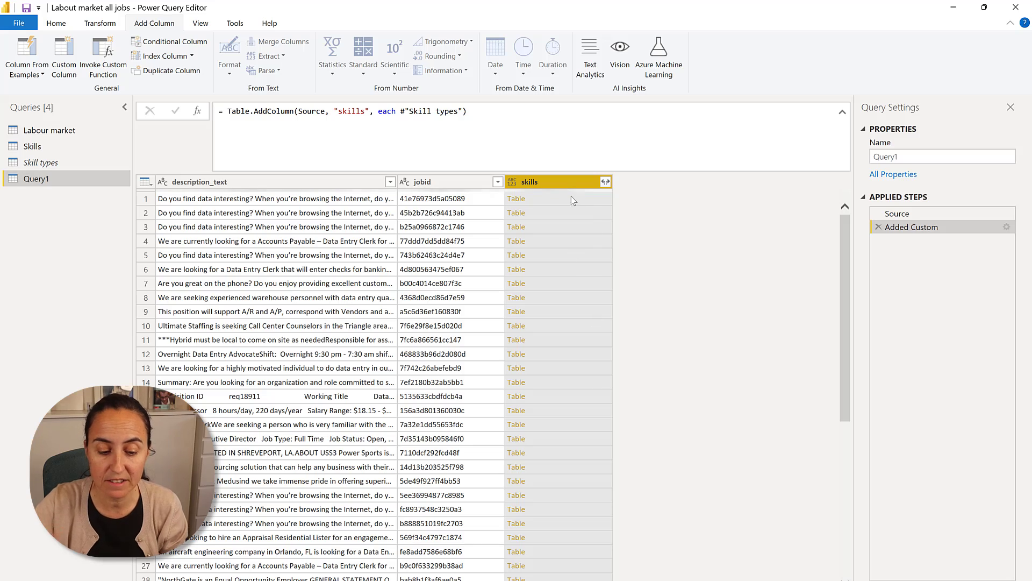
Preview a nested skills table and change the formula to #"Skill types"[Skill]
click(530, 182)
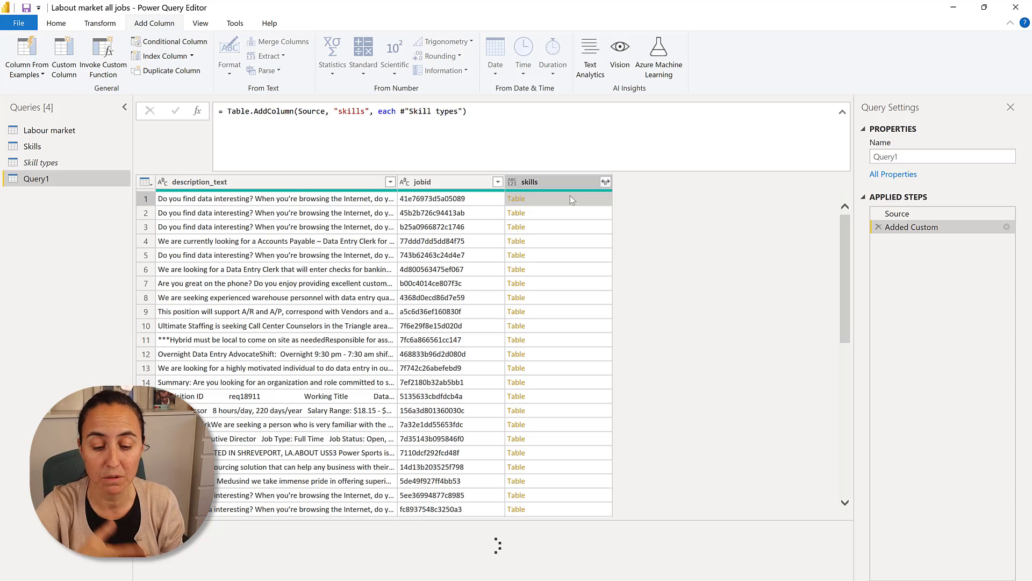
click(516, 198)
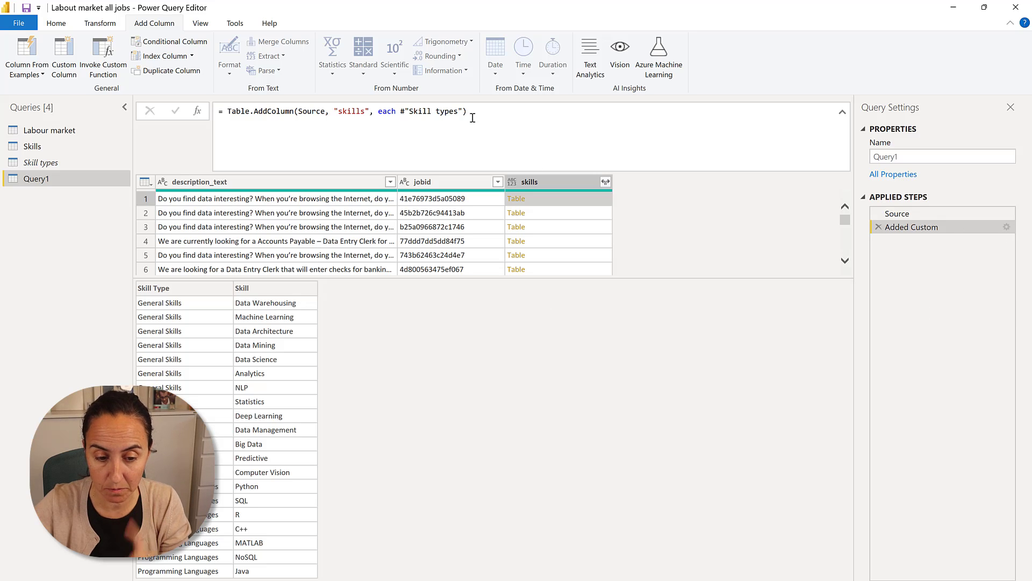
click(463, 111)
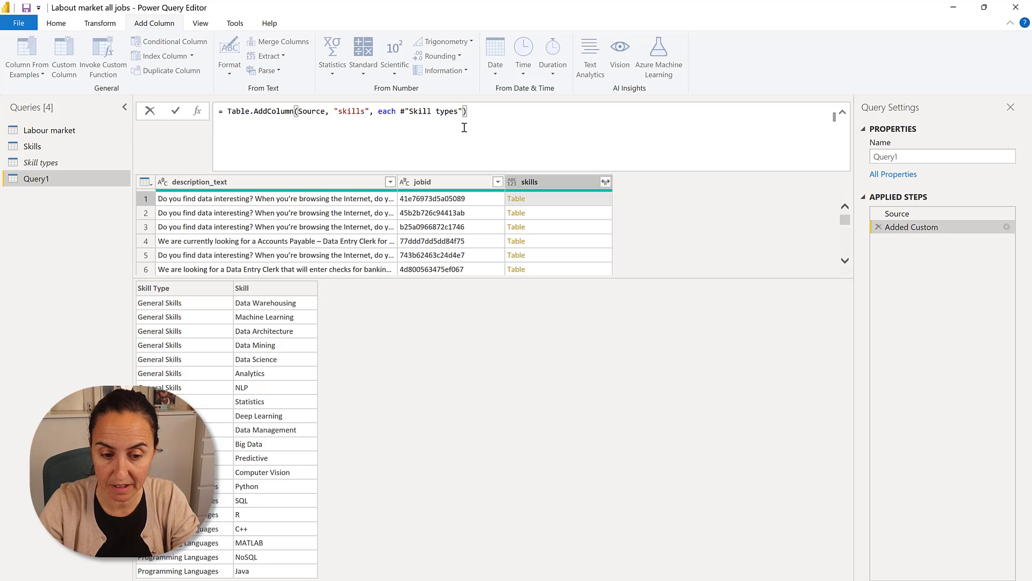
text([])
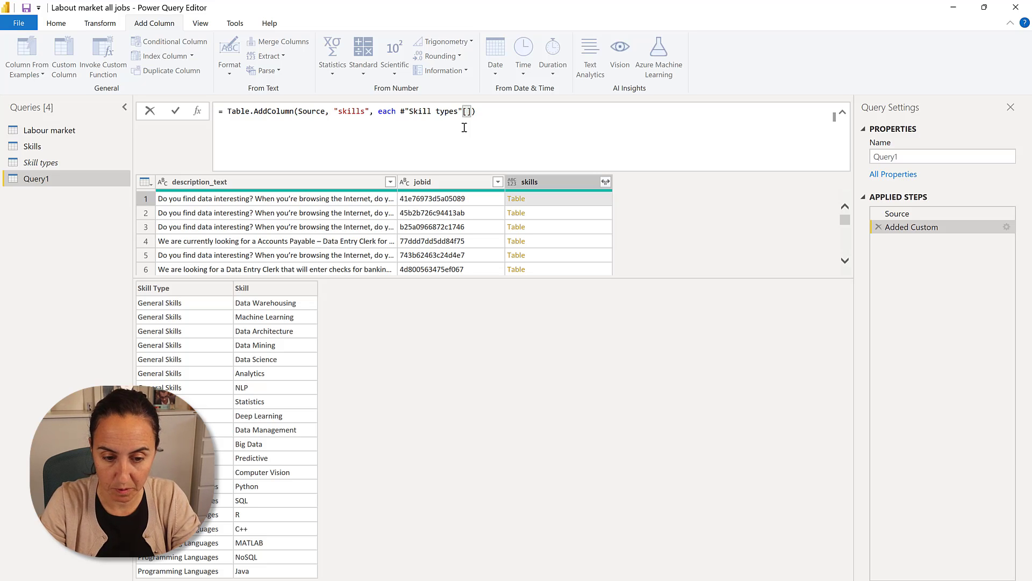
text(skill)
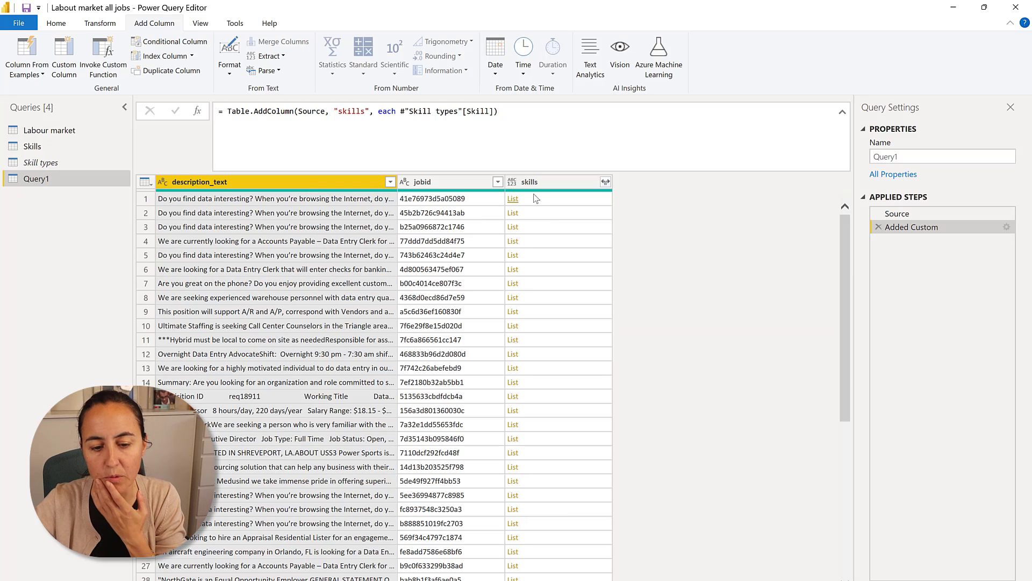
mouse_move(570, 200)
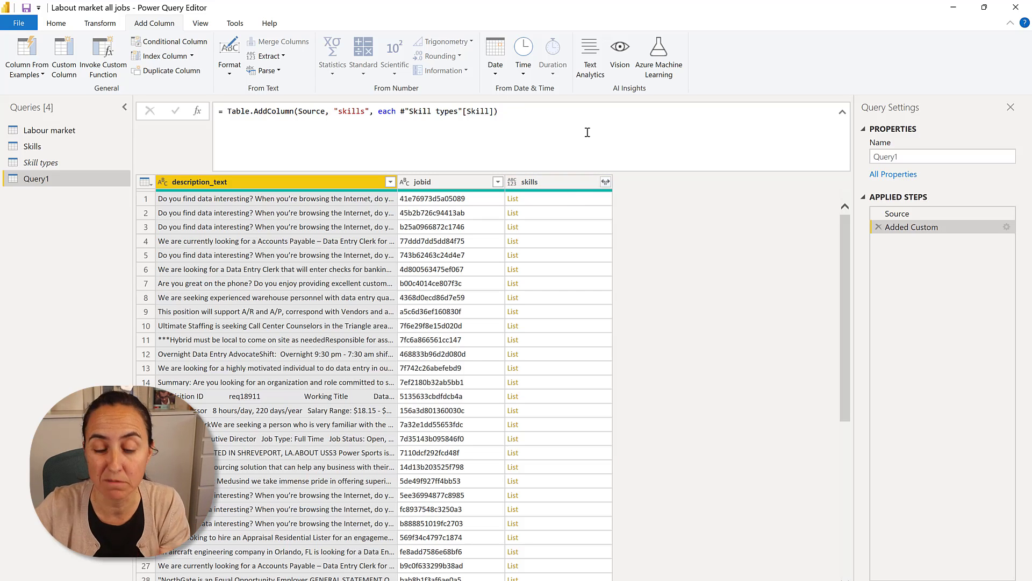
Expand the skills column to new rows, one row per job-skill pair
click(605, 182)
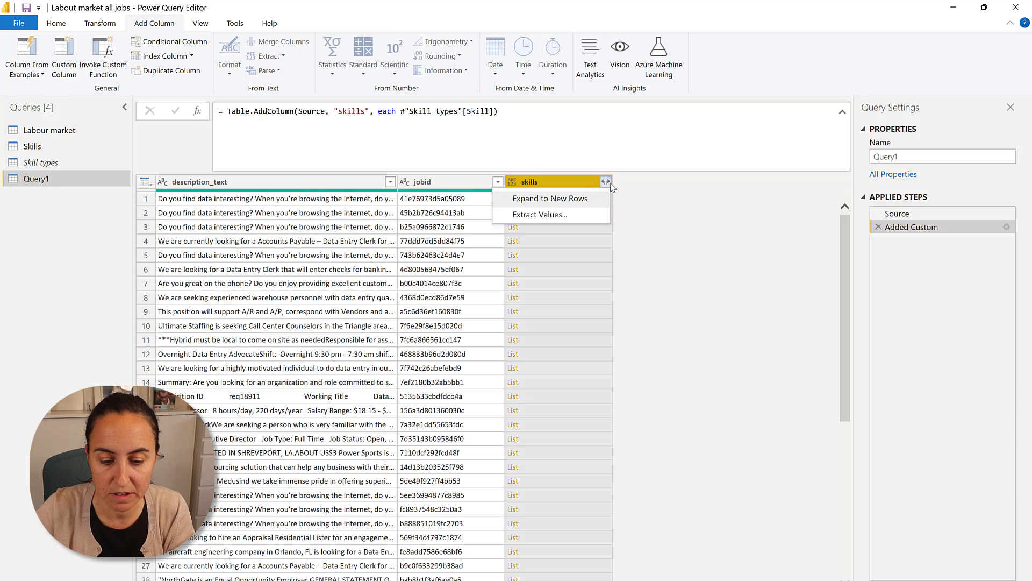
click(549, 199)
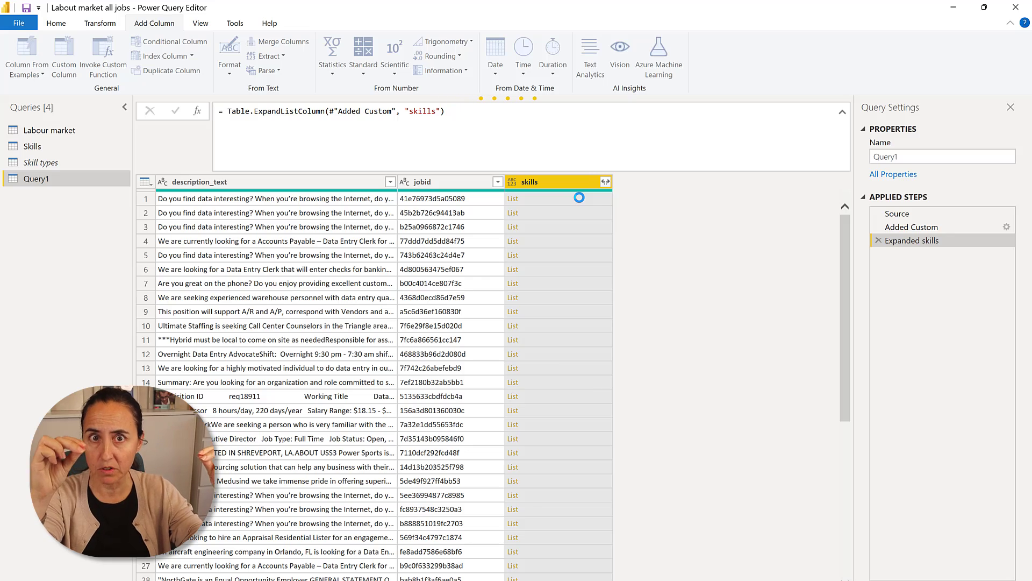
click(604, 181)
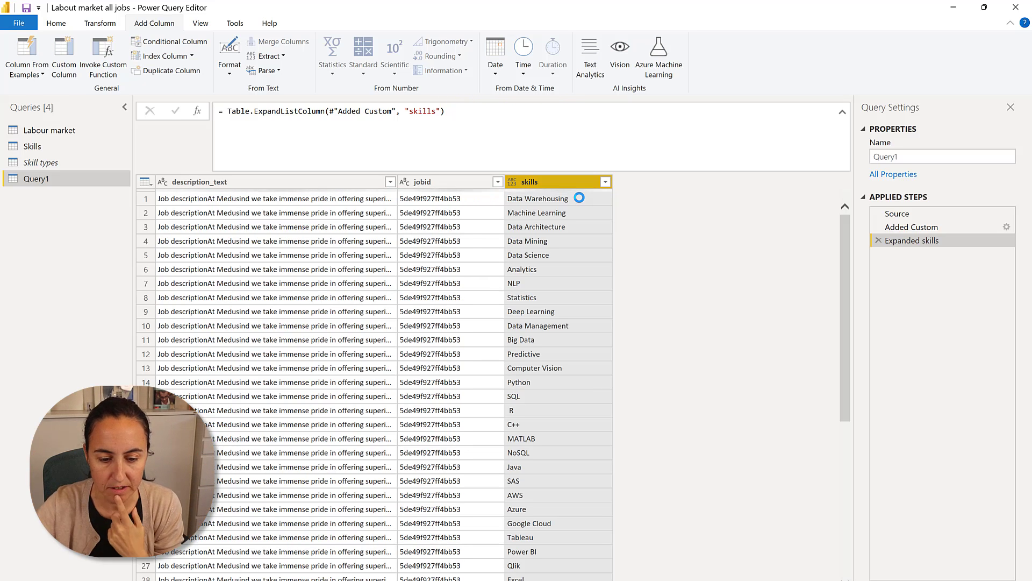
mouse_move(576, 300)
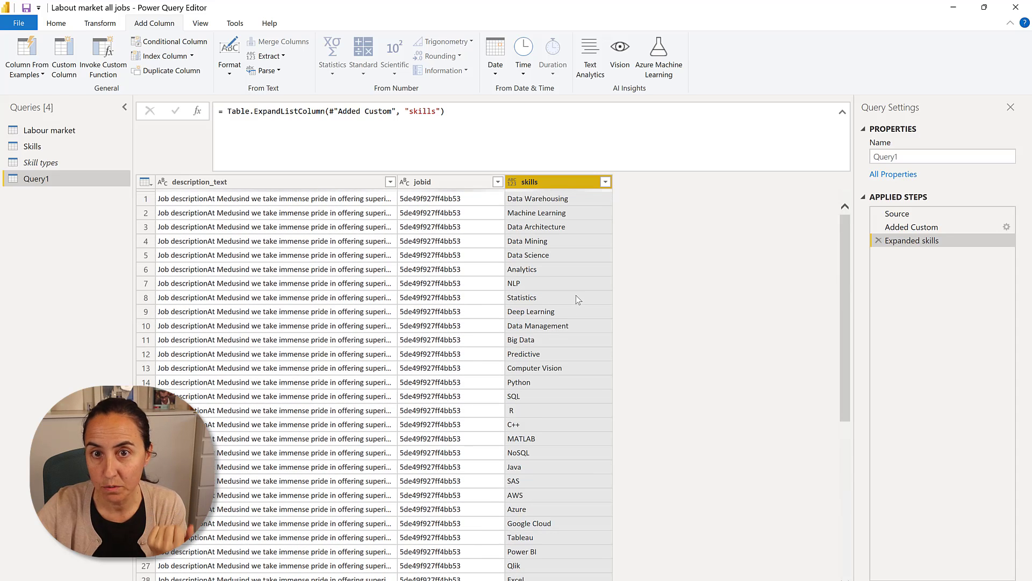
mouse_move(555, 285)
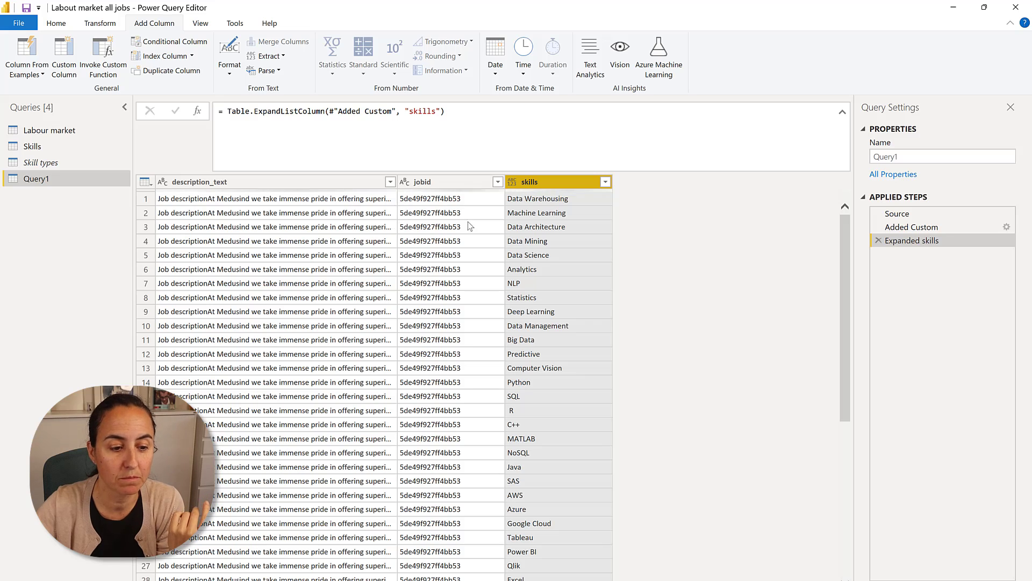
mouse_move(64, 56)
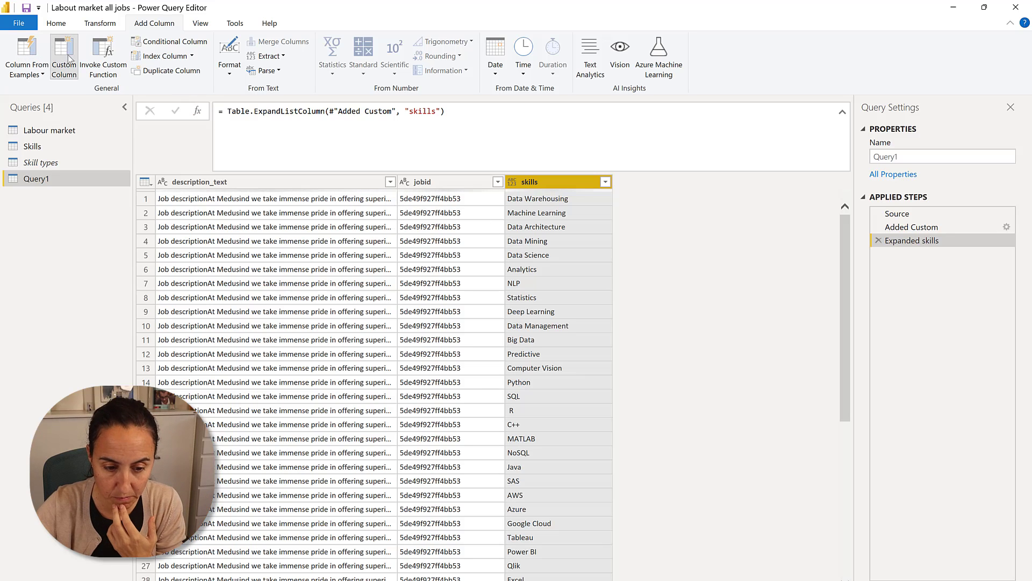
Begin custom column 'yes or no' with formula Text.Contains([description_text], …)
click(64, 56)
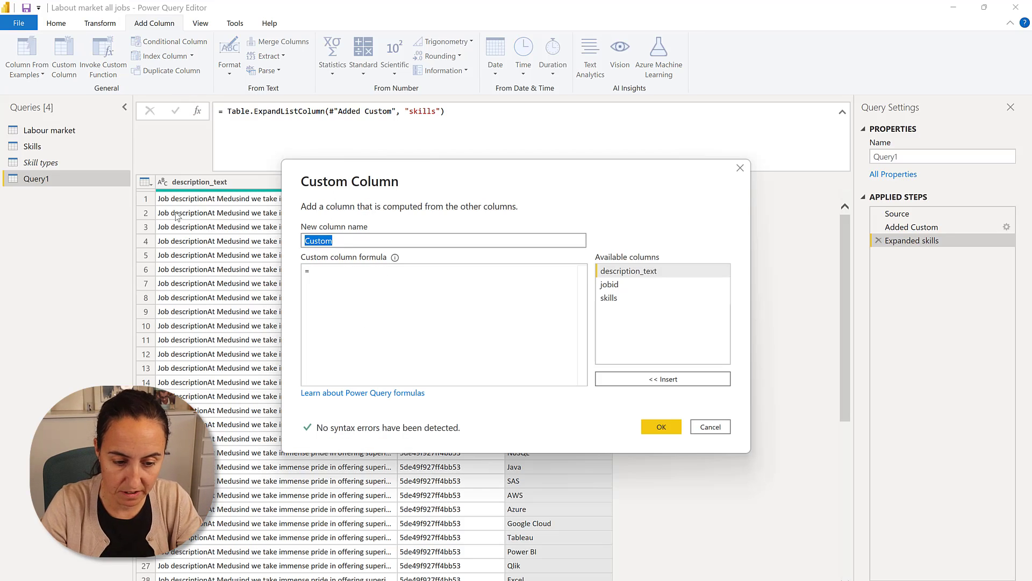
text(yes or no)
click(444, 325)
text( Tex)
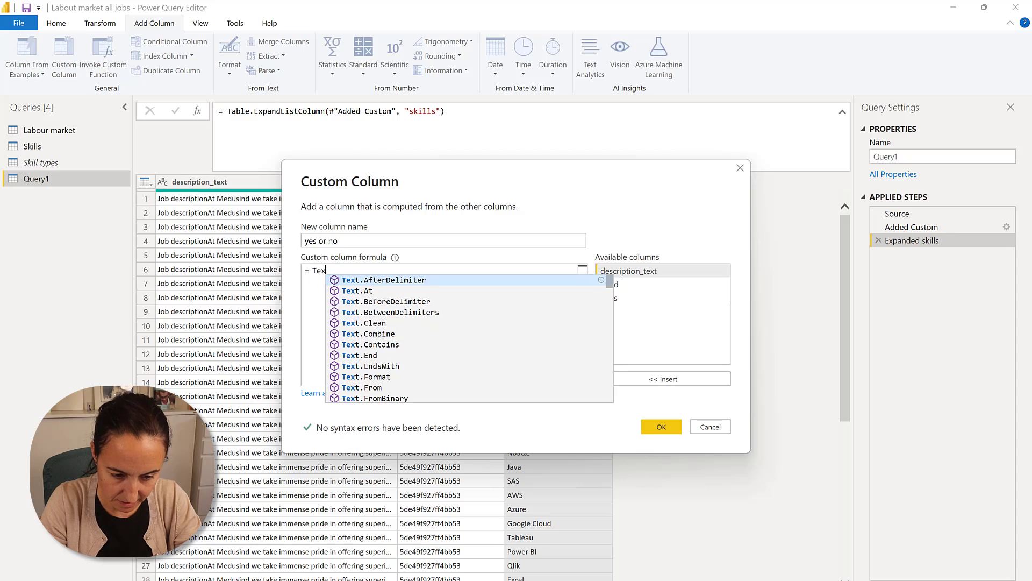
text(Contains([description_text],)
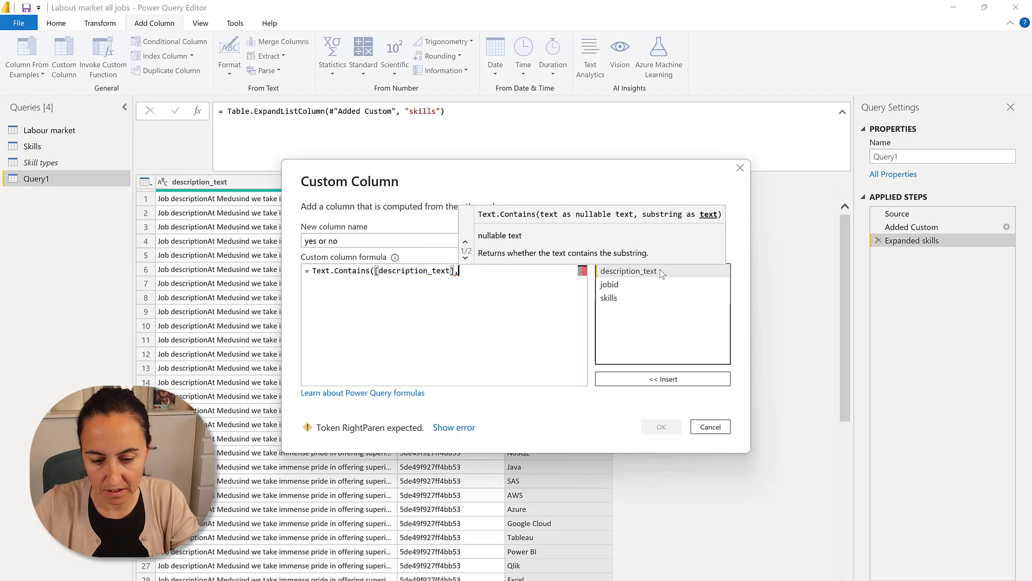
mouse_move(608, 298)
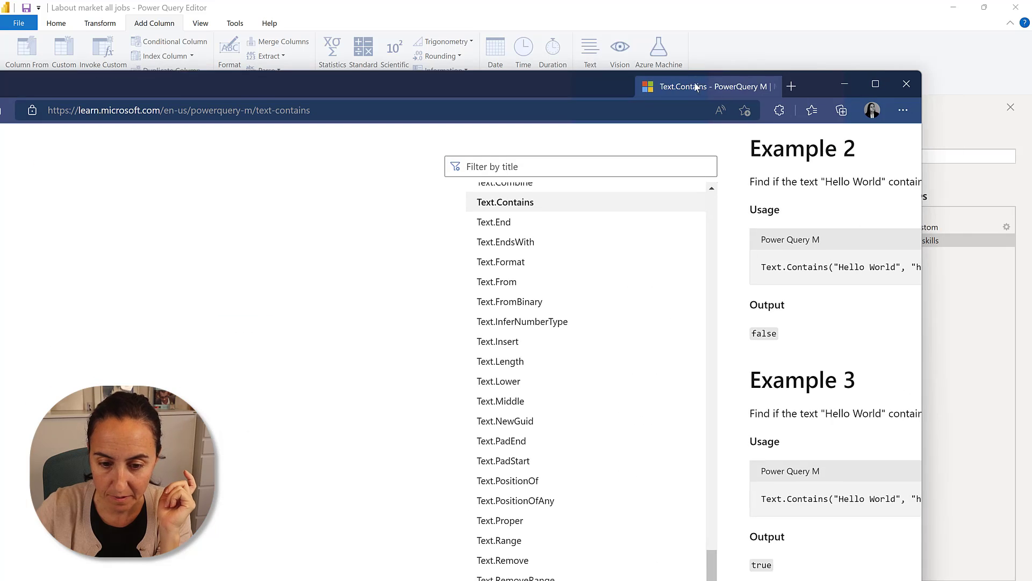
Select Comparer.OrdinalIgnoreCase from the Text.Contains documentation example
click(874, 84)
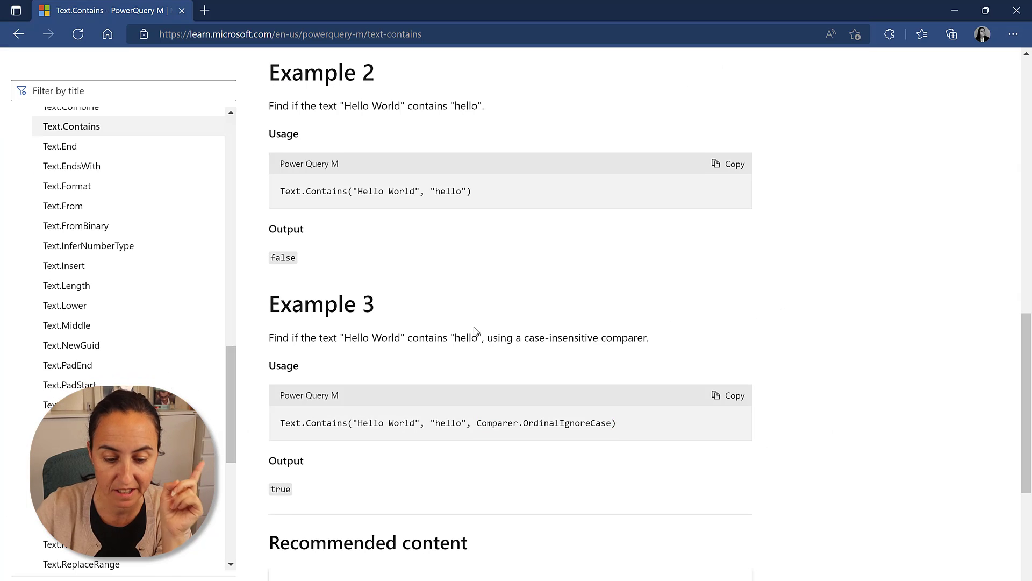
mouse_move(479, 424)
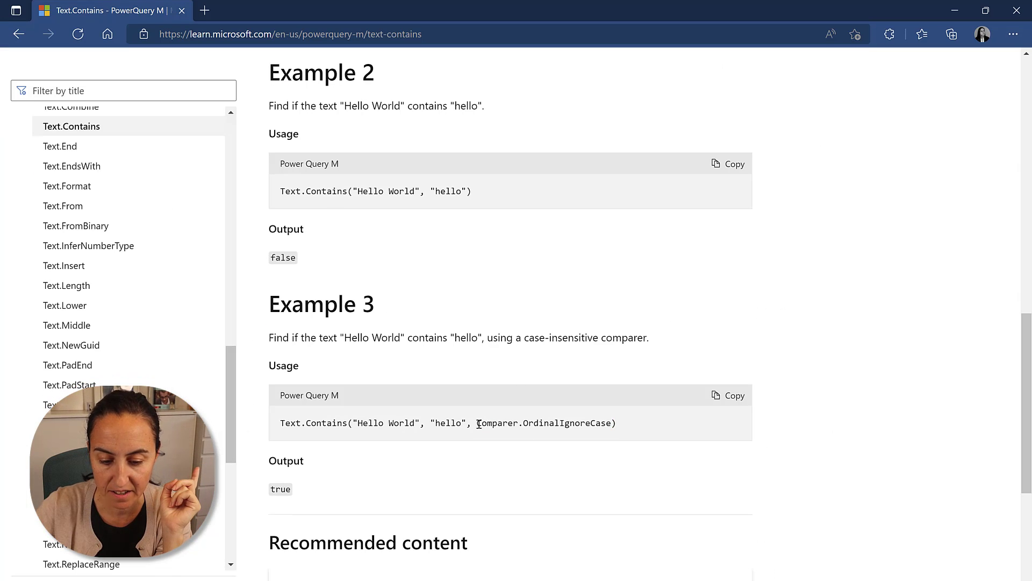
double_click(547, 423)
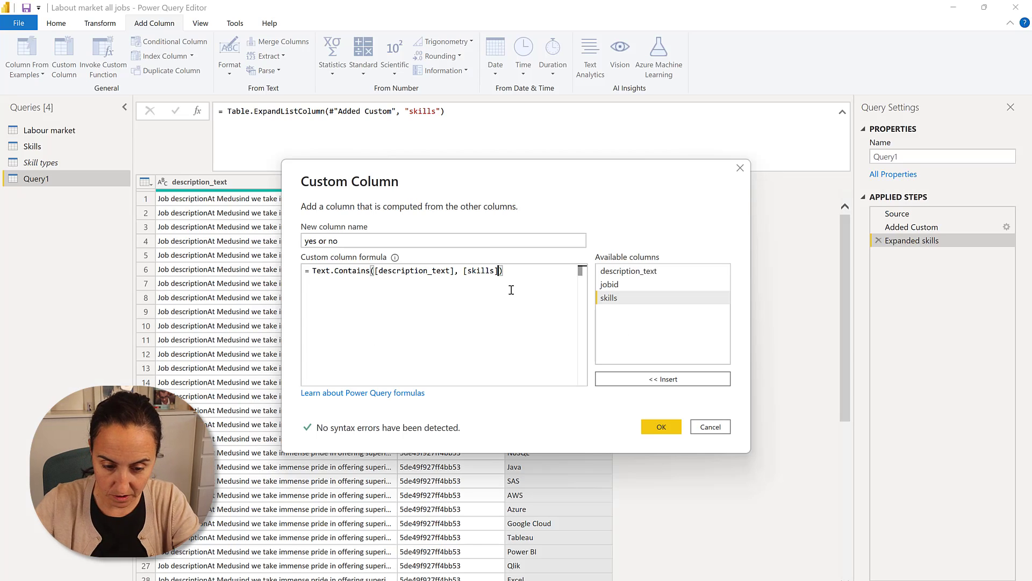
Finish Text.Contains([description_text], [skills], Comparer.OrdinalIgnoreCase) and confirm the column
text(, Comparer.OrdinalIgnoreCase)
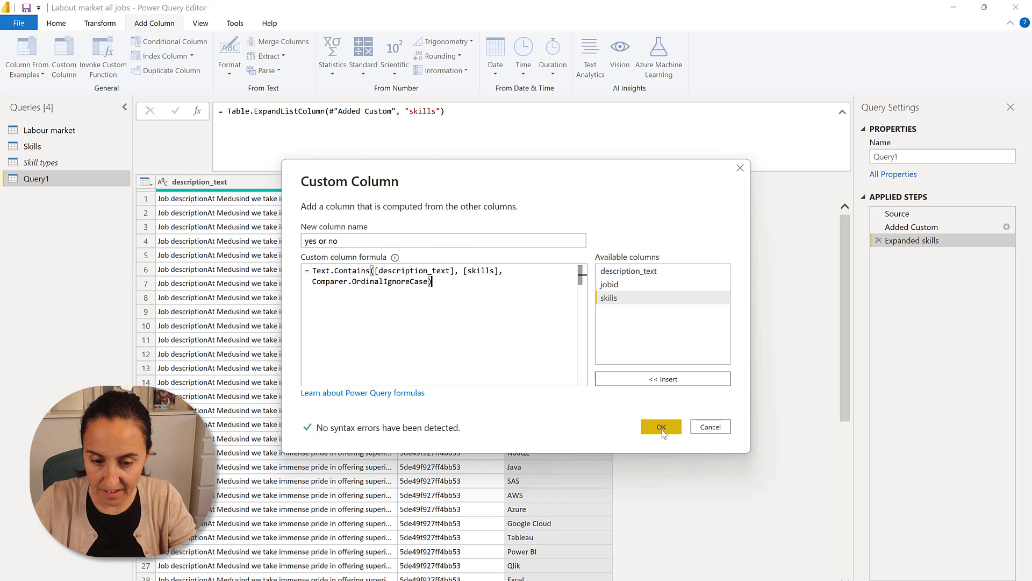
click(661, 426)
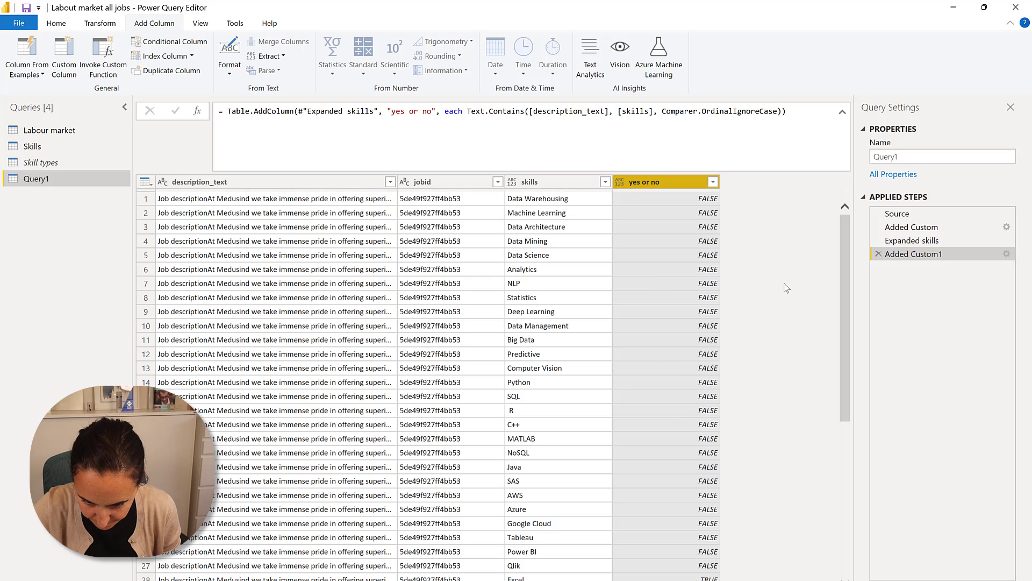
Filter the yes or no column to TRUE rows only
scroll(down, 3)
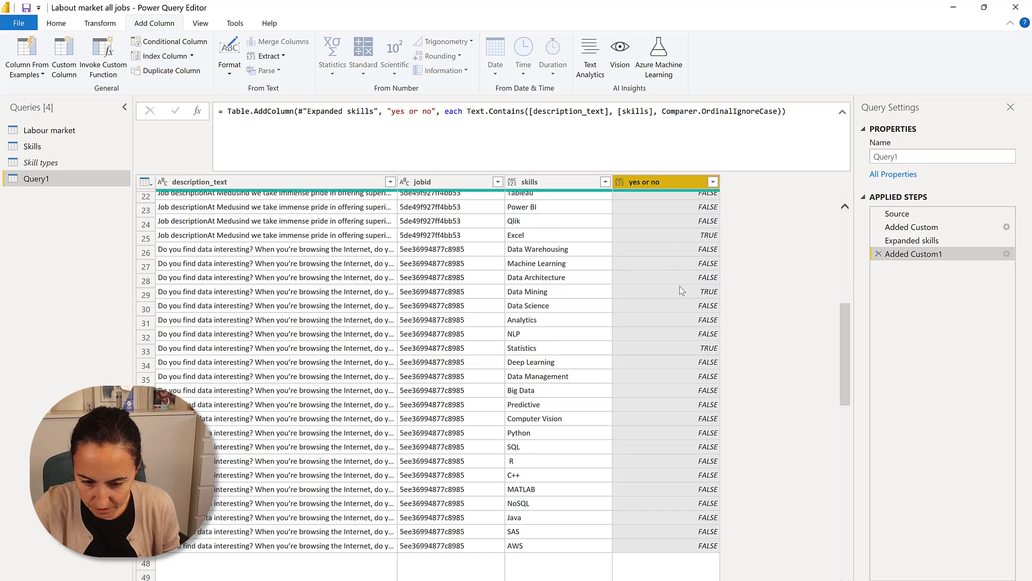
scroll(down, 3)
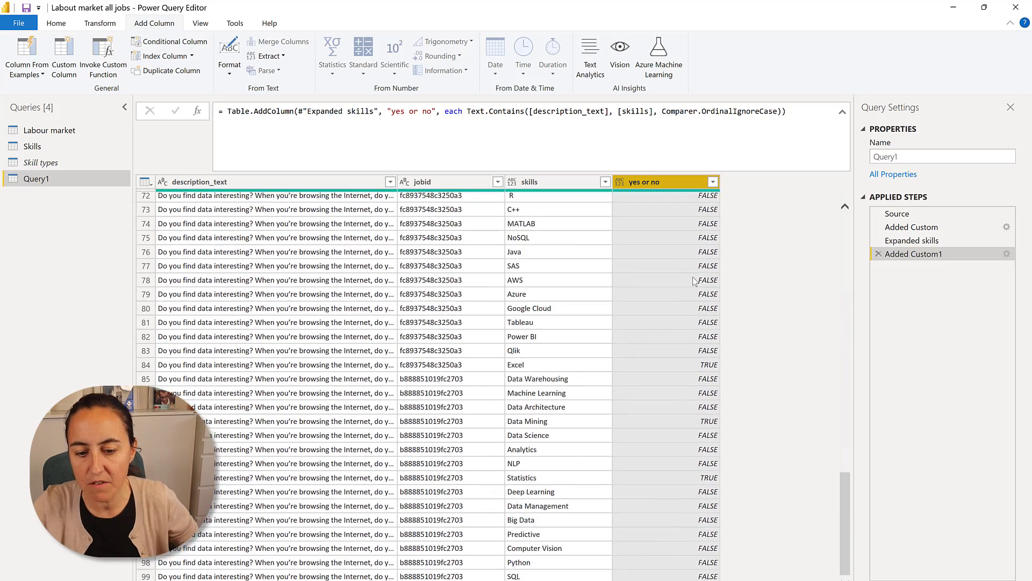
click(712, 182)
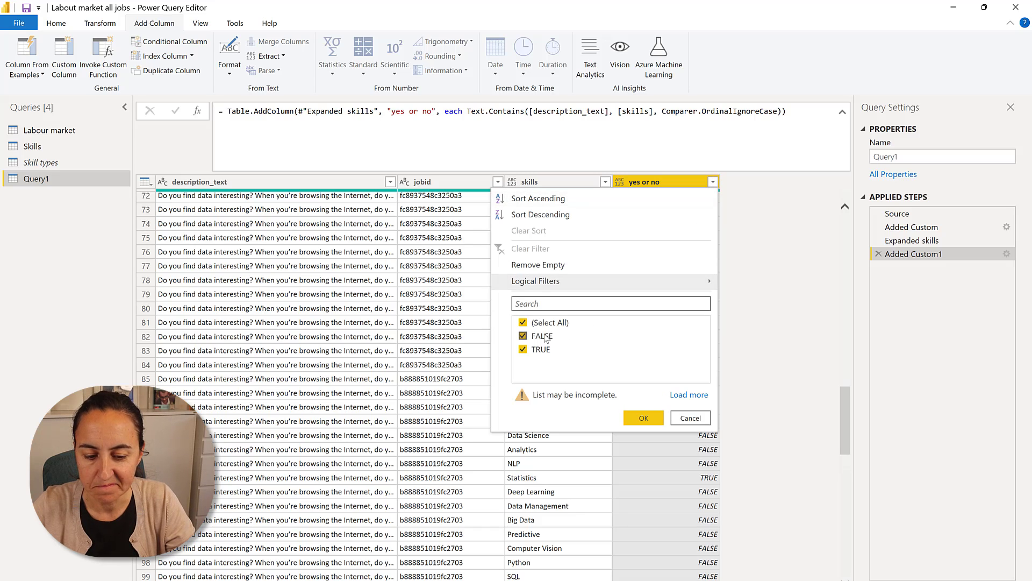
click(642, 418)
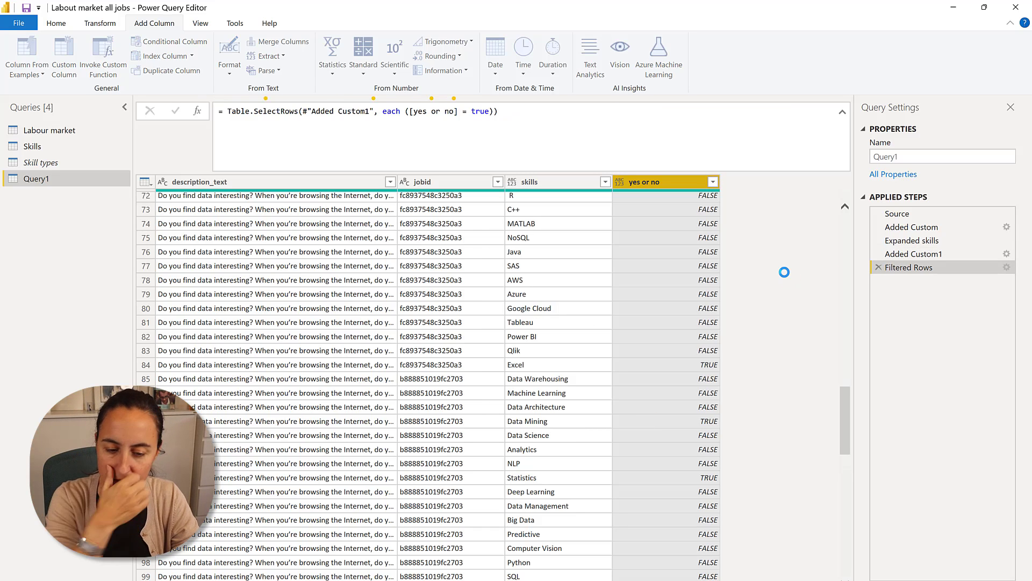